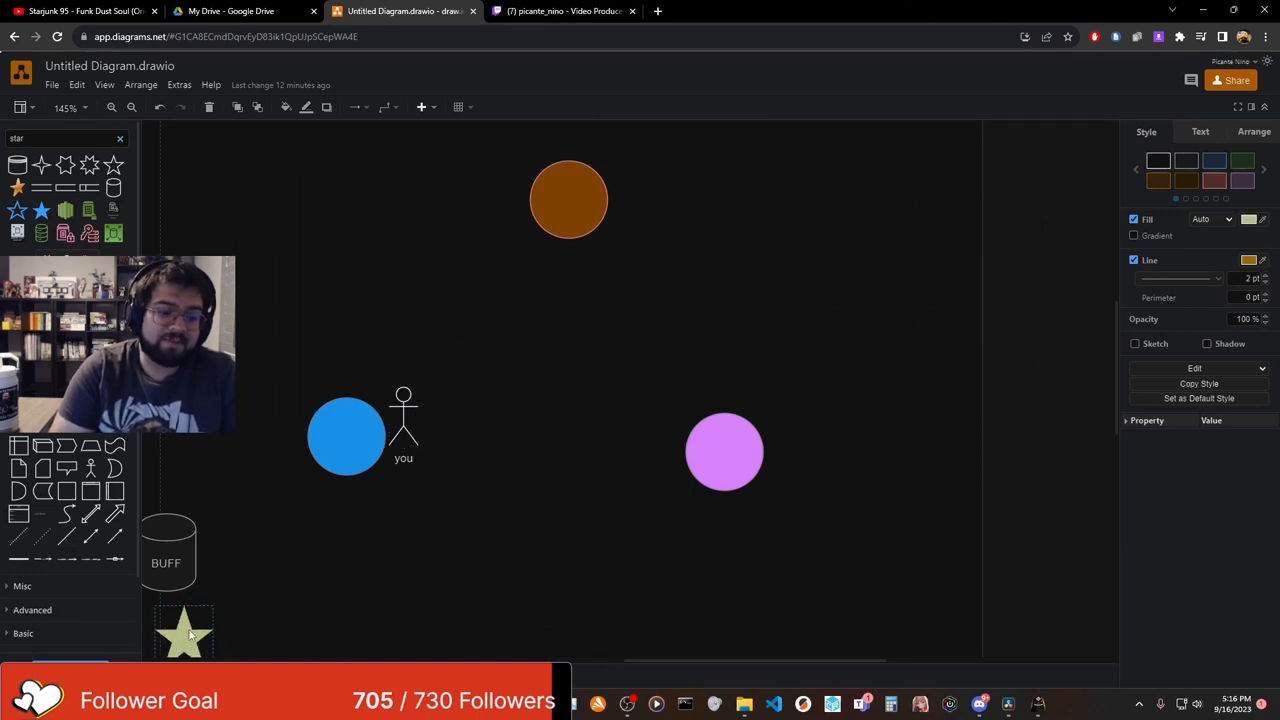
Step: Drag the tan star into the page's top-left corner, then select the 'you' figure
drag(184, 630, 457, 293)
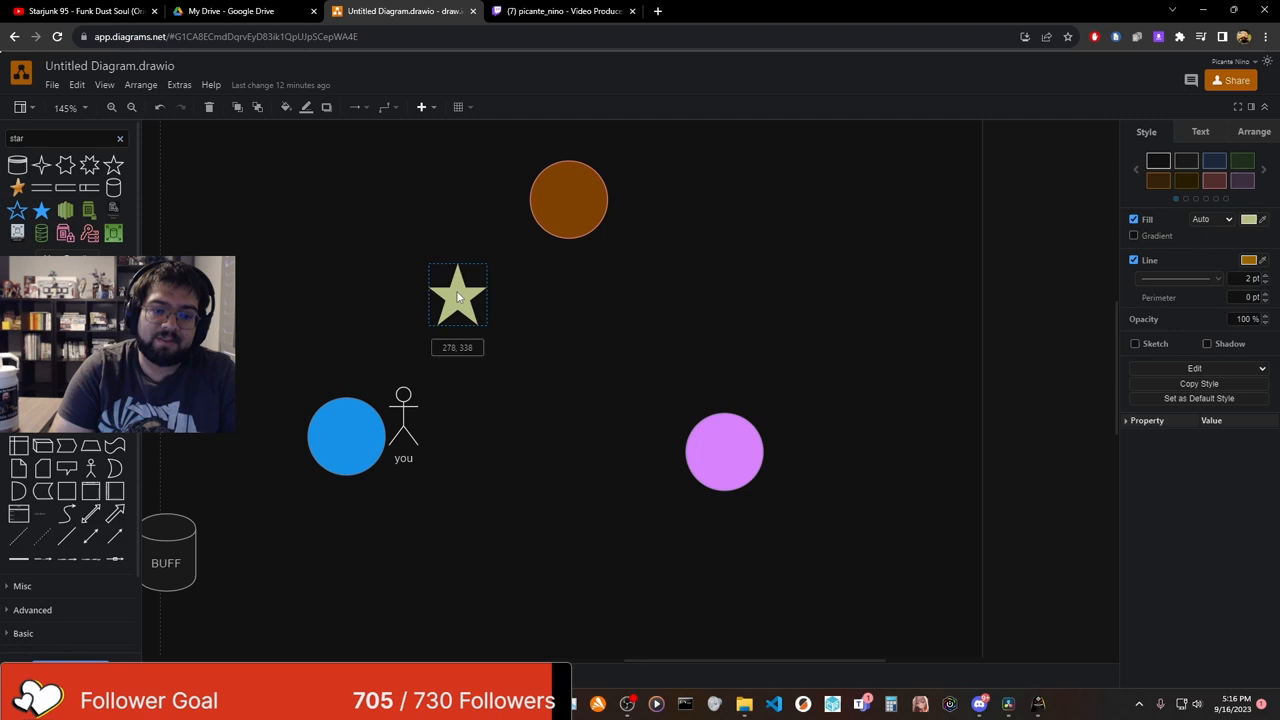
click(457, 294)
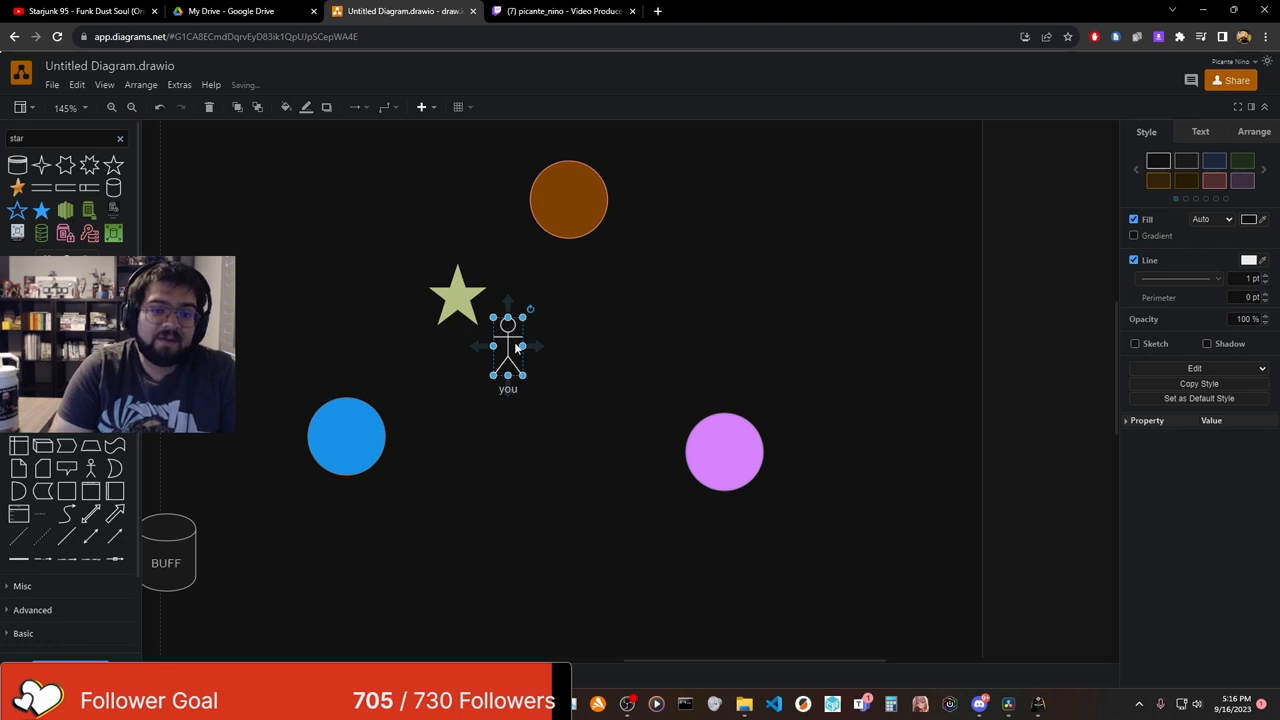
mouse_move(540, 285)
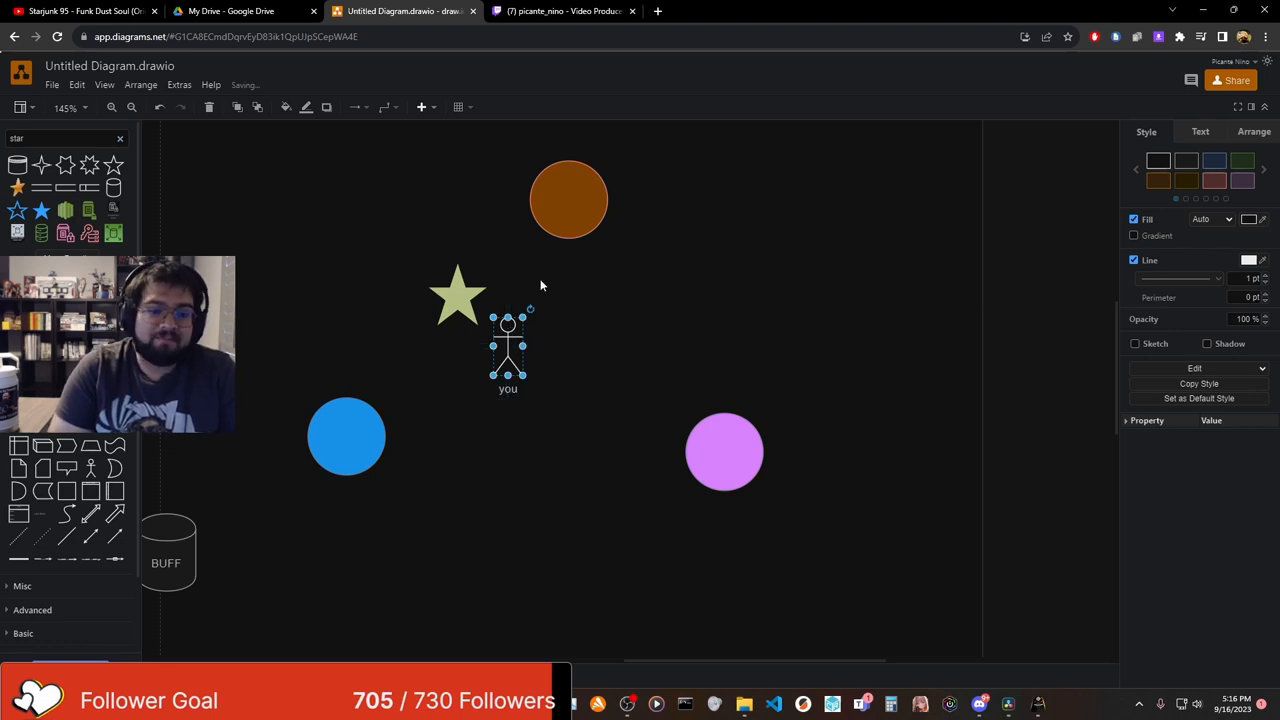
drag(458, 294, 480, 300)
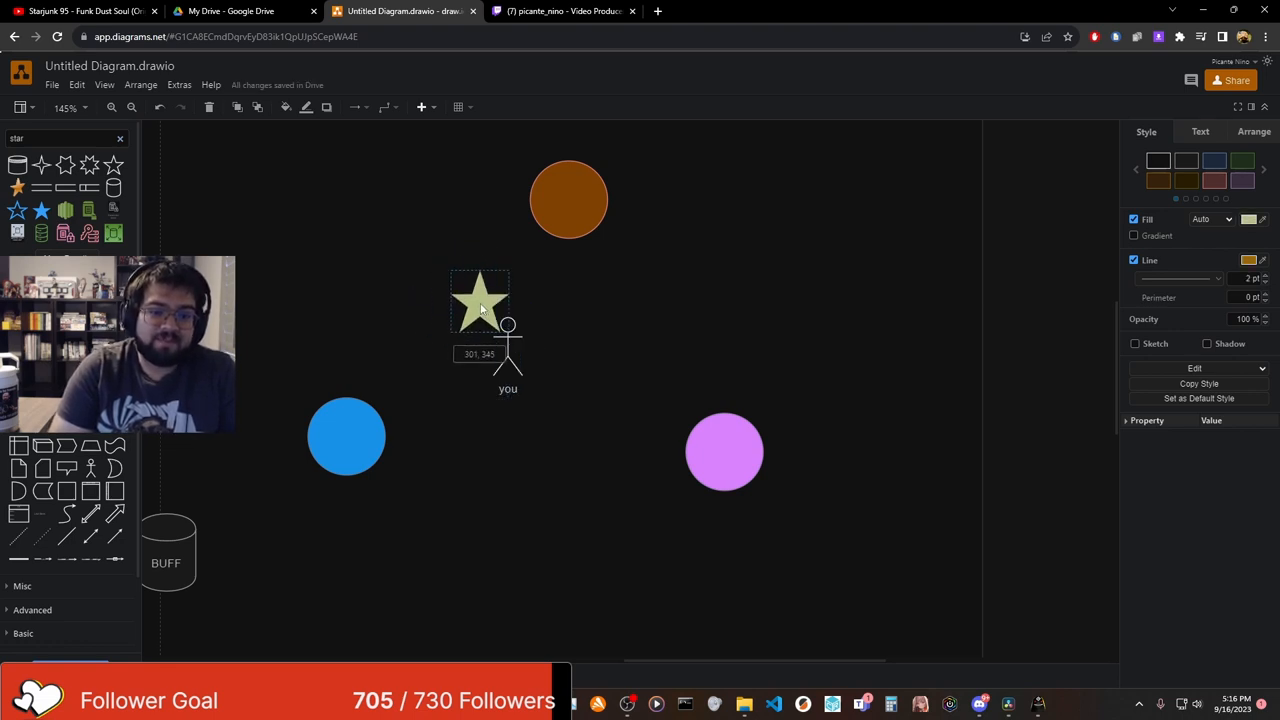
drag(480, 300, 285, 280)
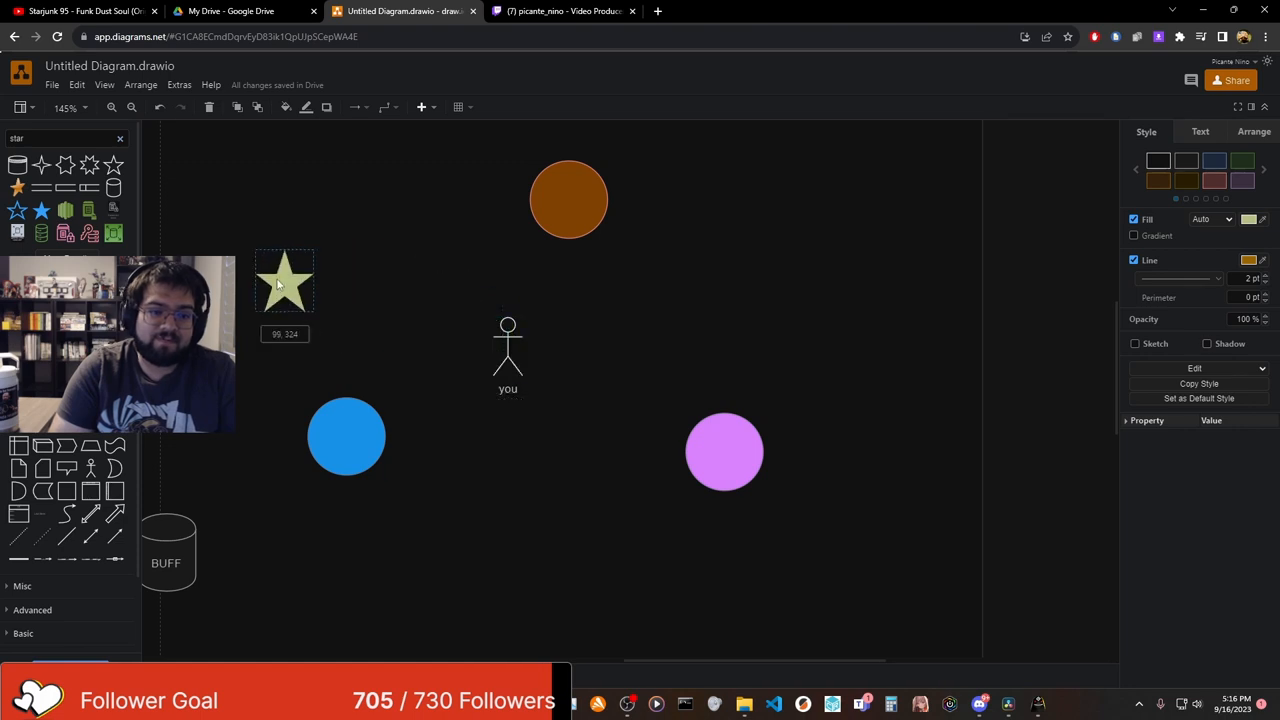
drag(285, 280, 192, 220)
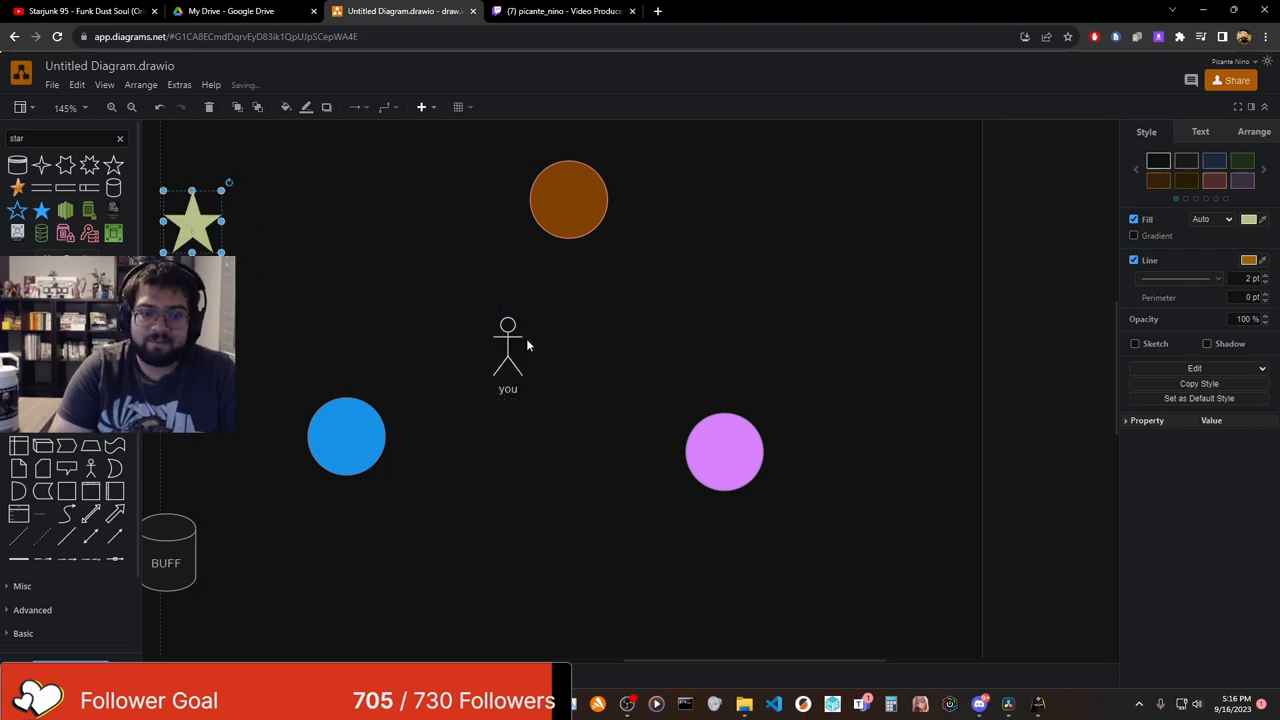
click(507, 350)
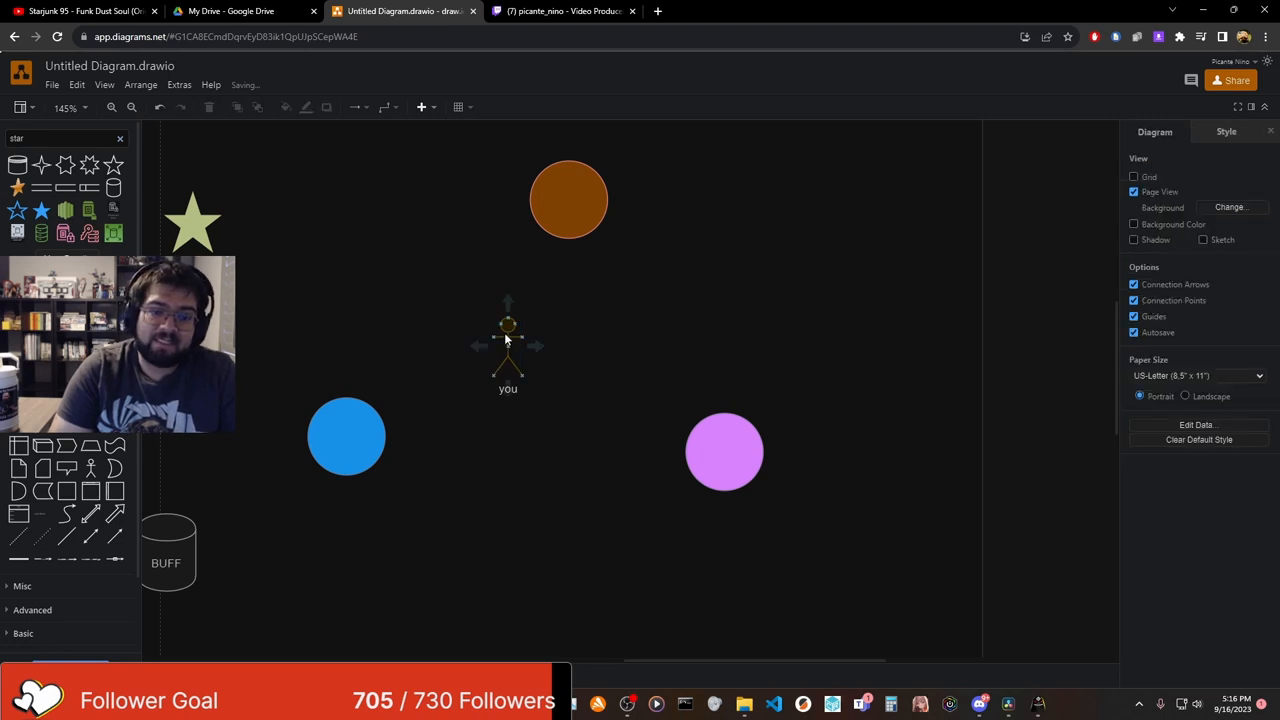
click(508, 345)
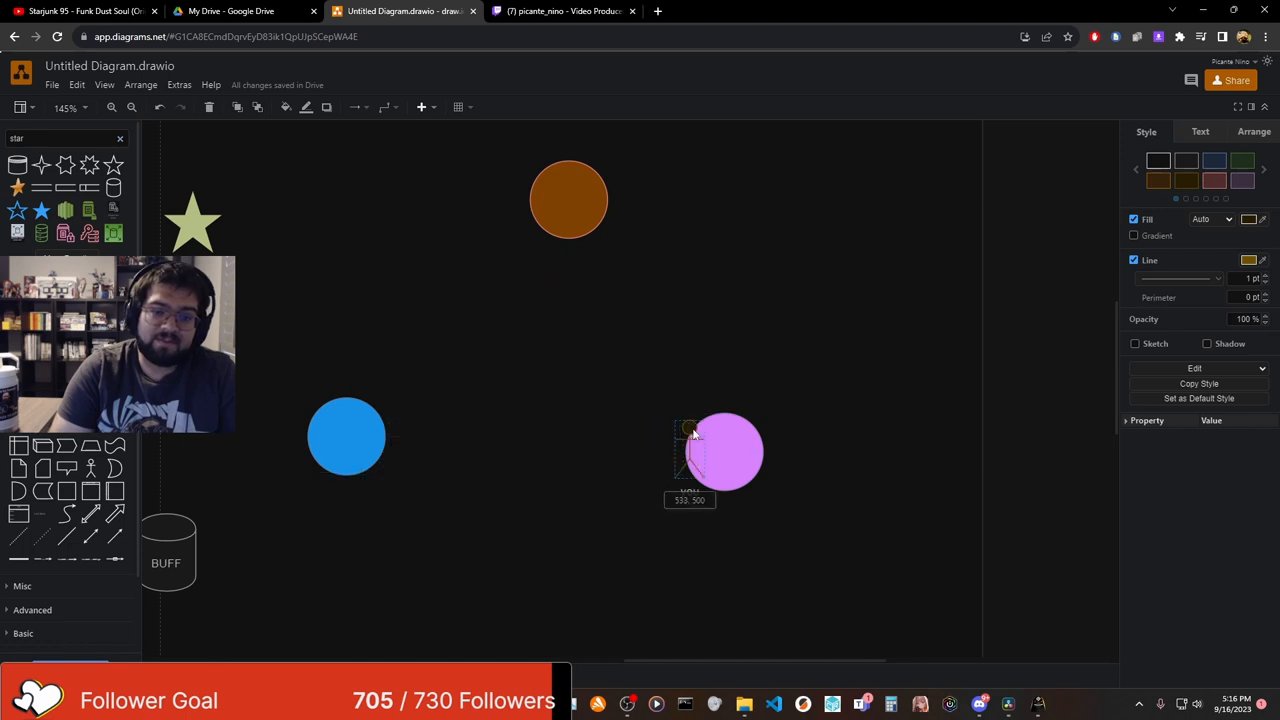
Step: Reposition the 'you' stick figure among the pink, blue and orange circles
drag(690, 450, 595, 408)
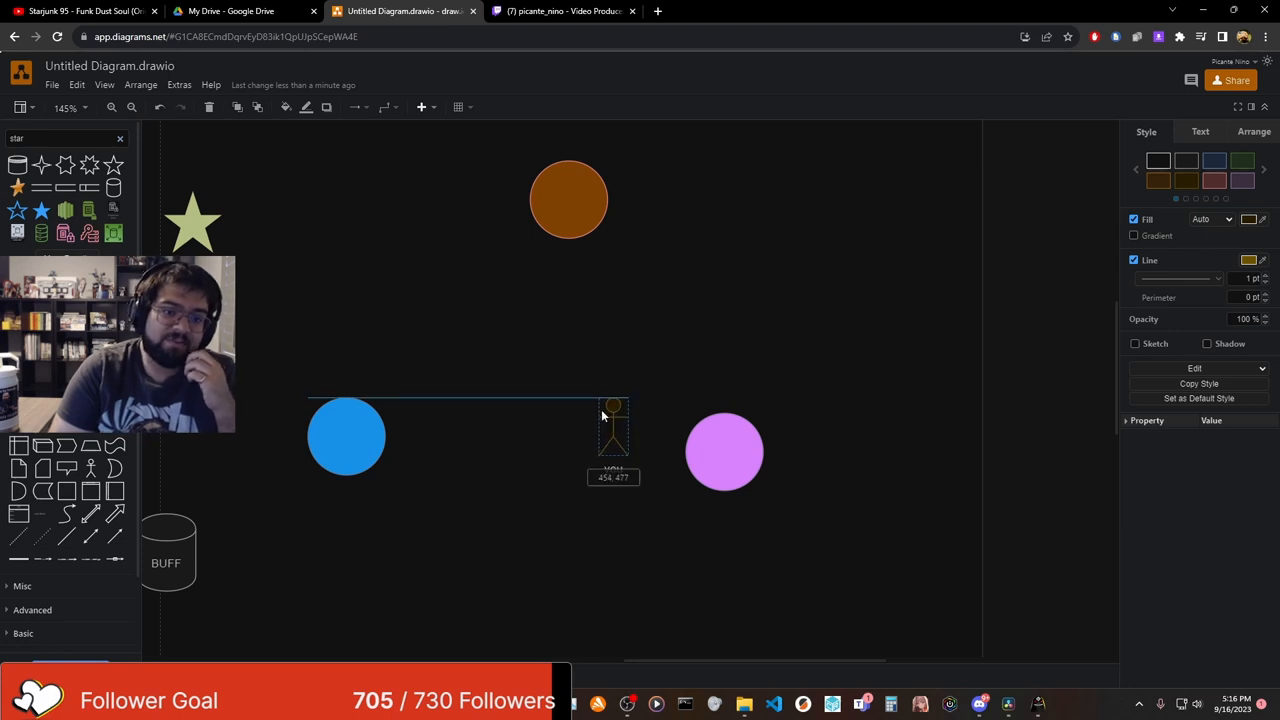
drag(613, 435, 400, 445)
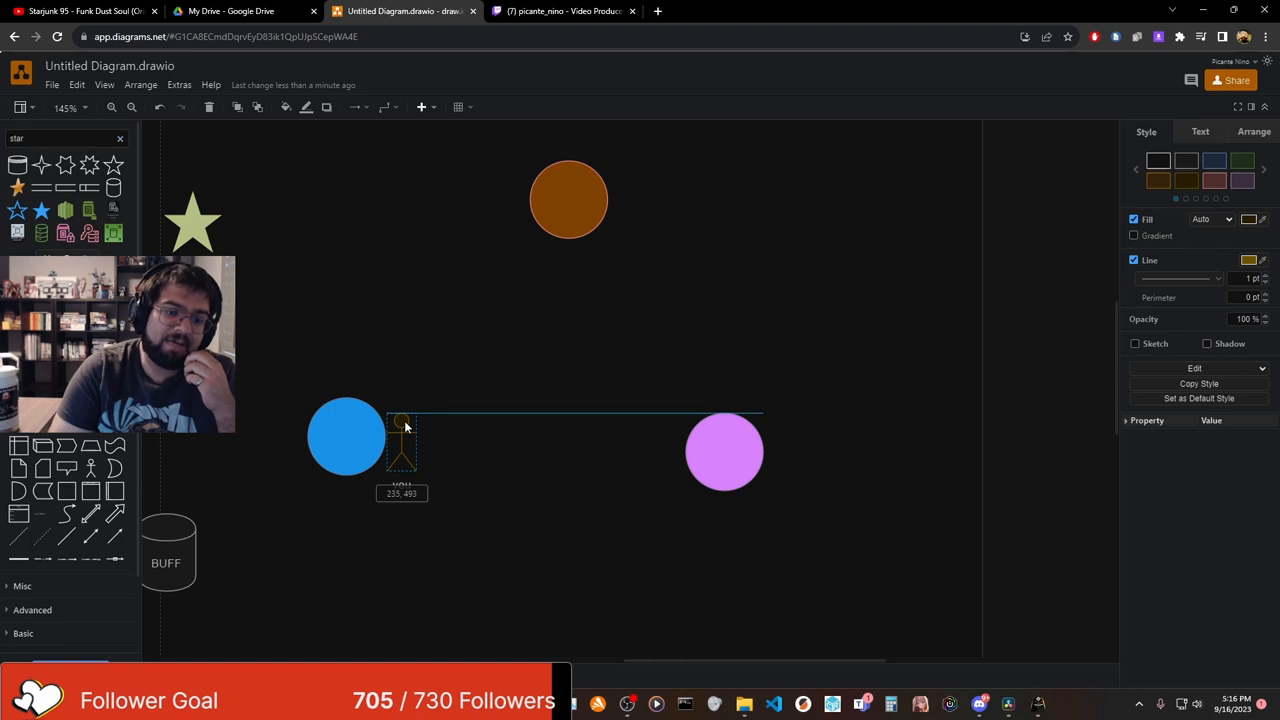
drag(400, 445, 545, 215)
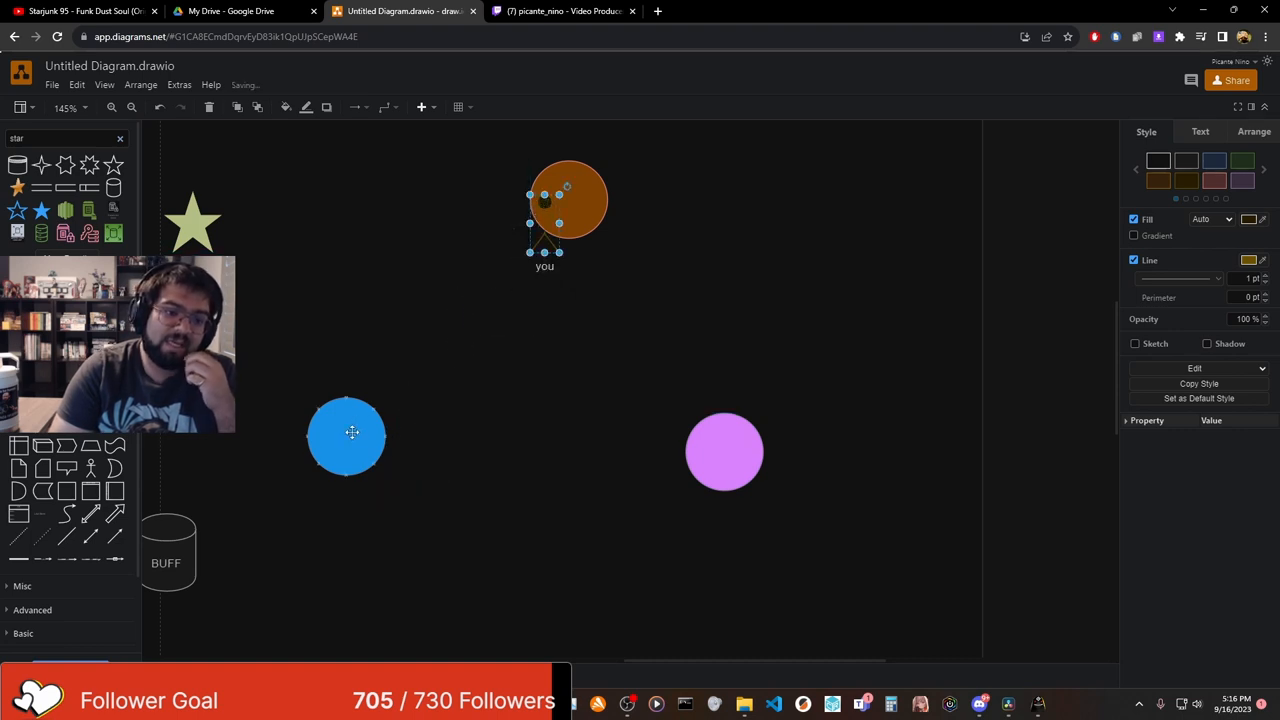
drag(346, 434, 426, 333)
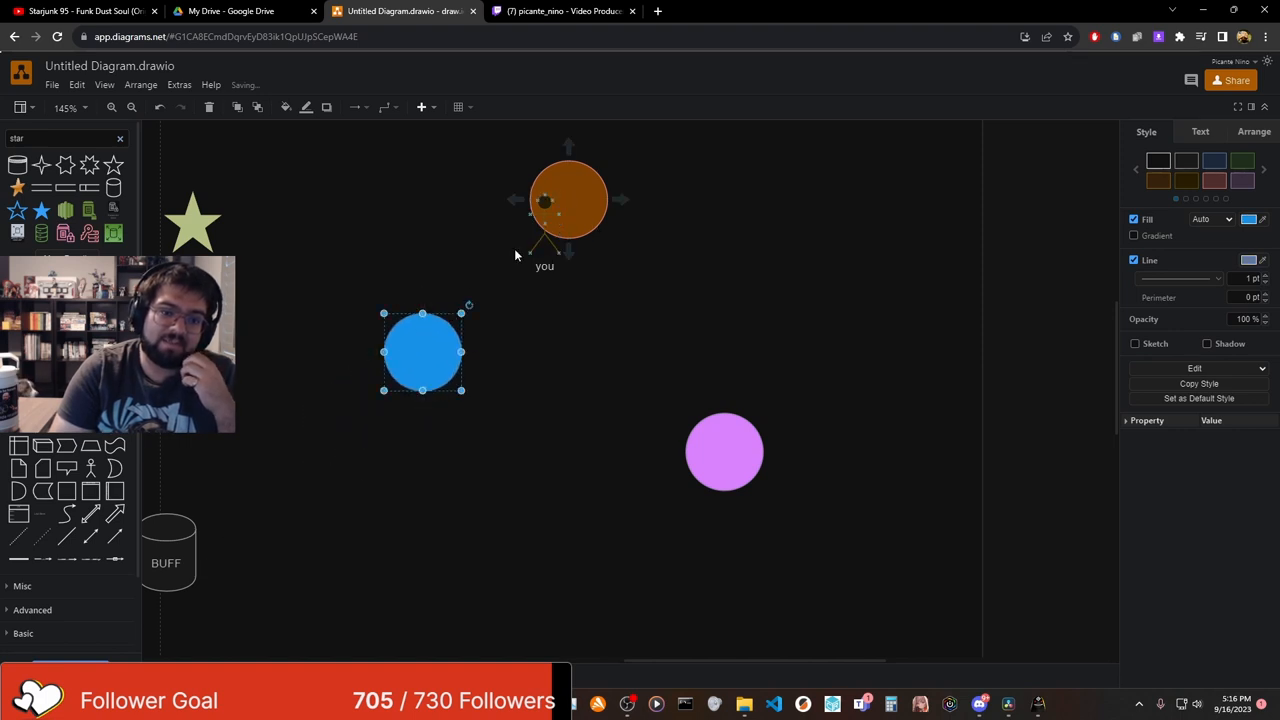
Step: Move the blue circle lower and the BUFF cylinder up to centre-left
drag(422, 352, 349, 492)
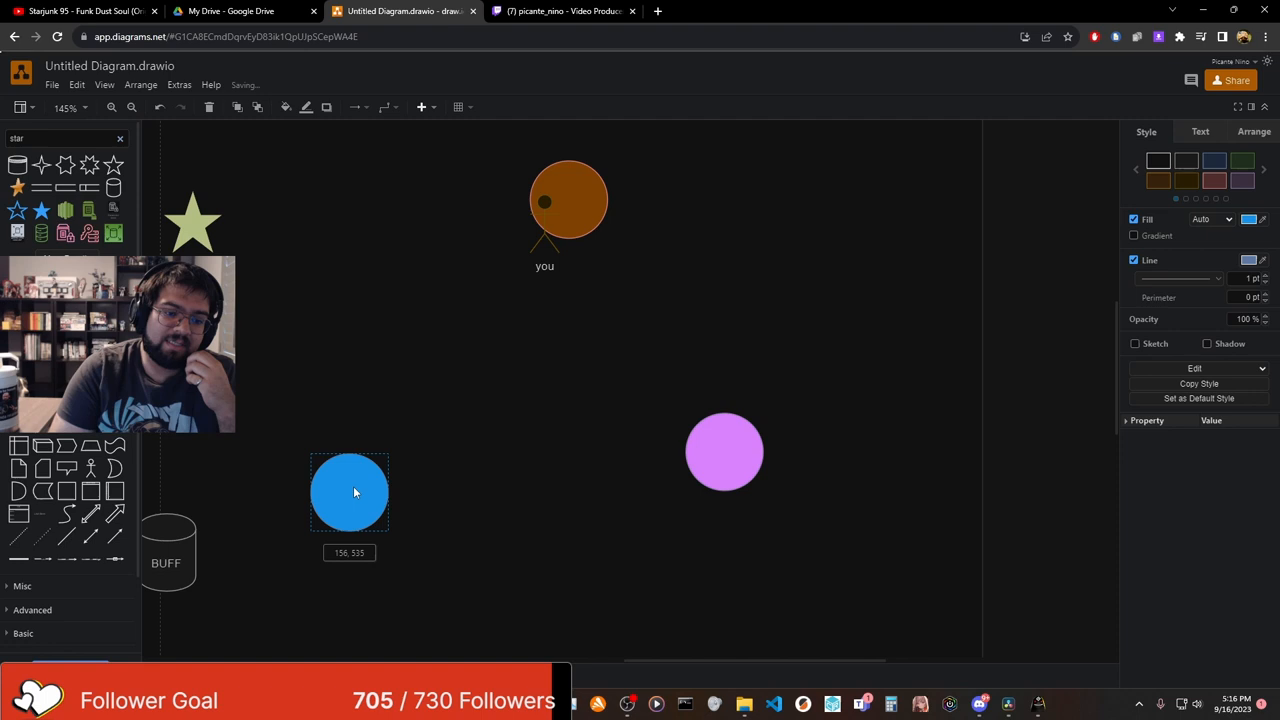
drag(166, 552, 381, 355)
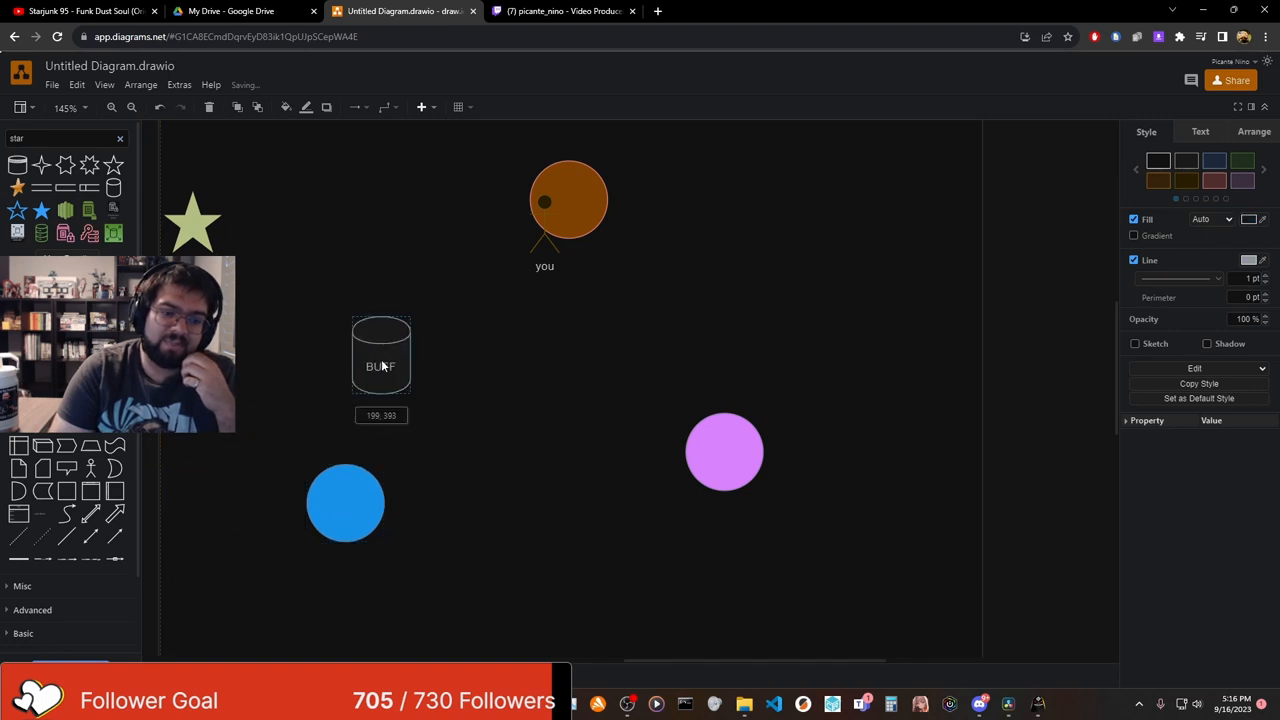
drag(380, 355, 418, 340)
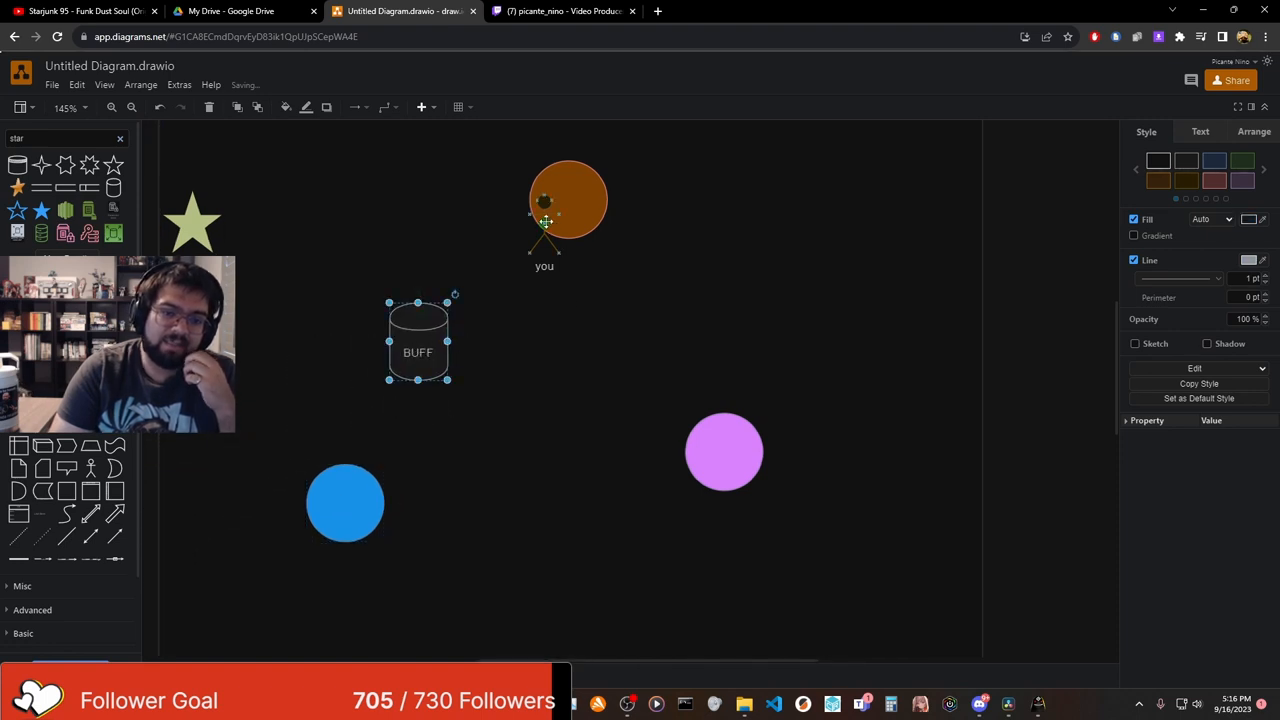
click(568, 200)
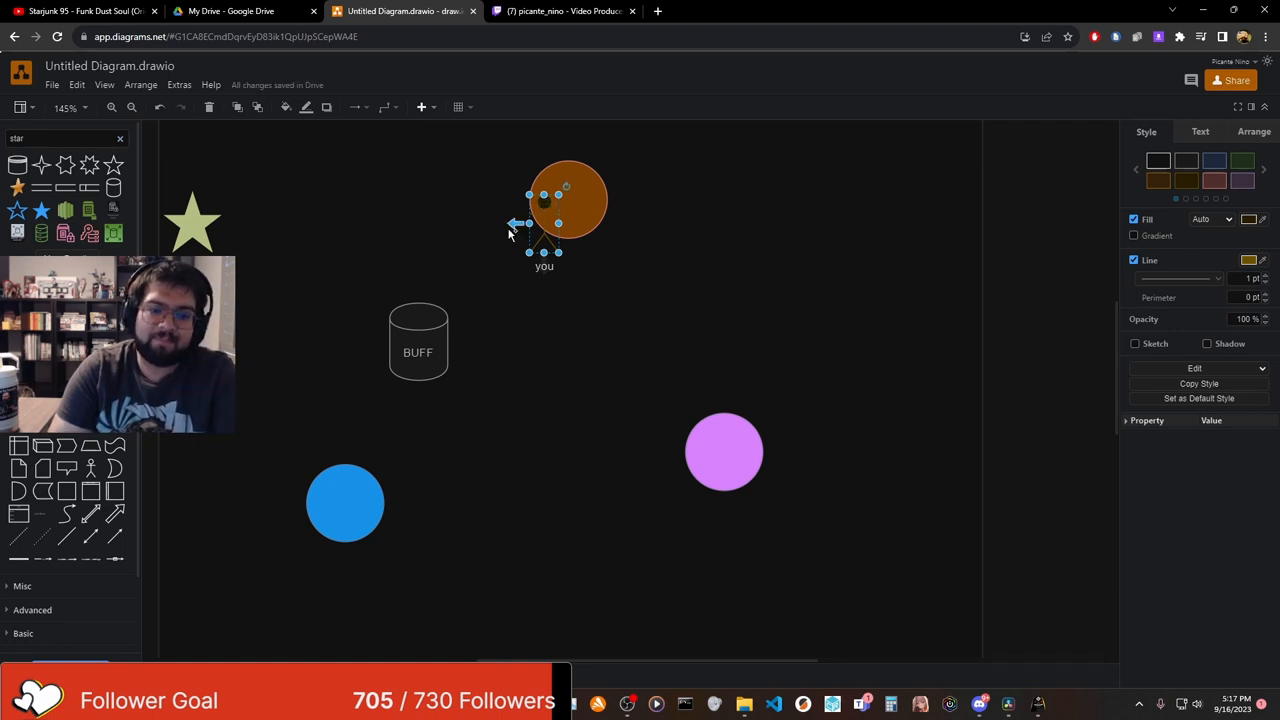
click(418, 341)
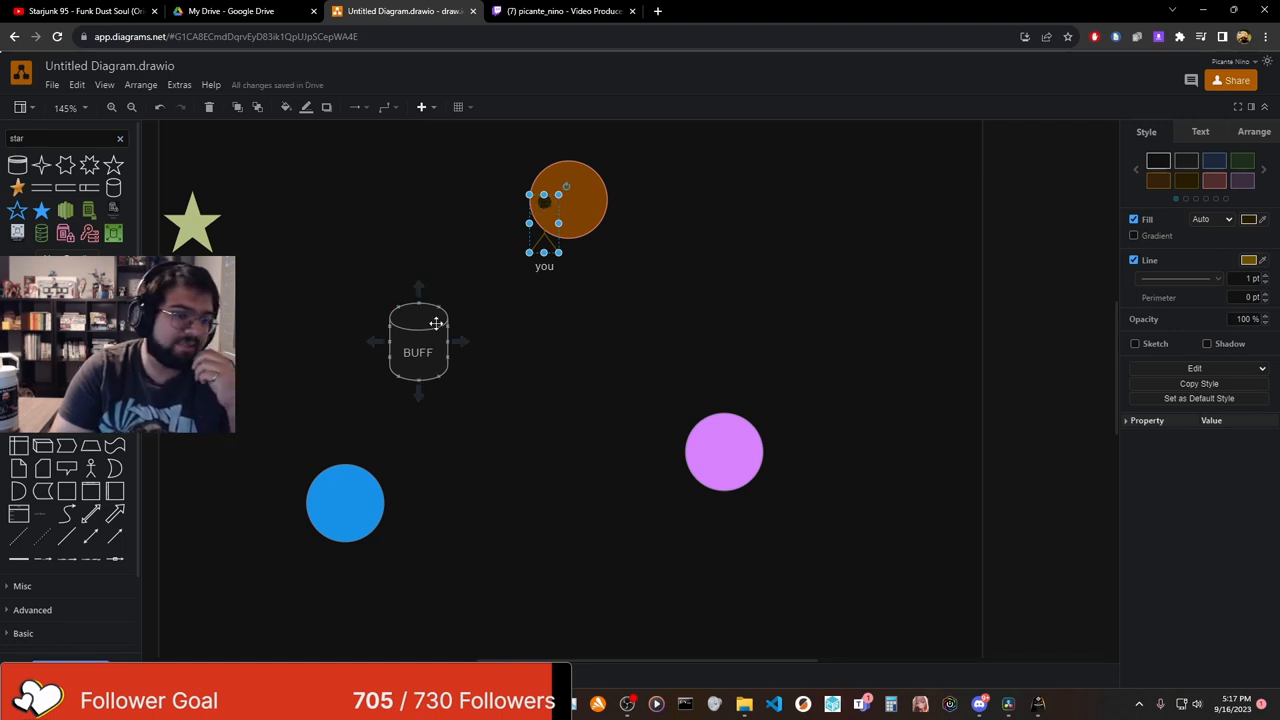
click(567, 200)
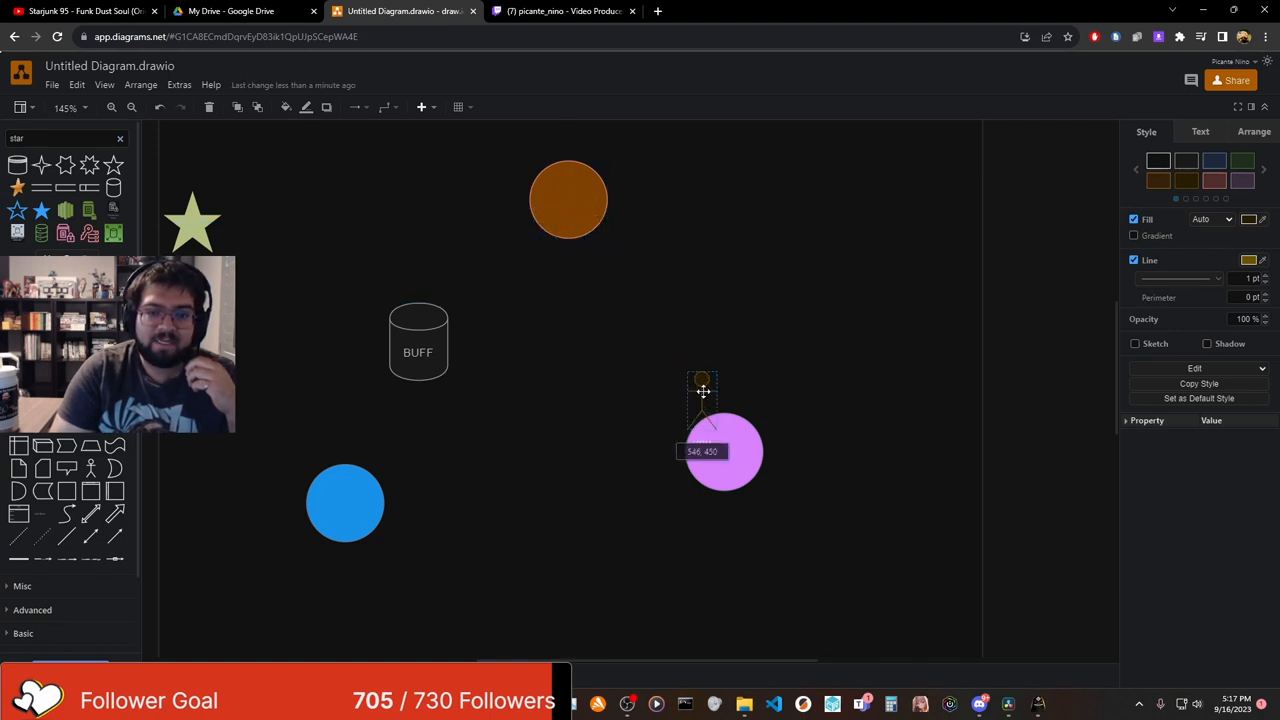
Step: Move the orange circle near the top and the BUFF cylinder toward the middle
drag(568, 200, 613, 267)
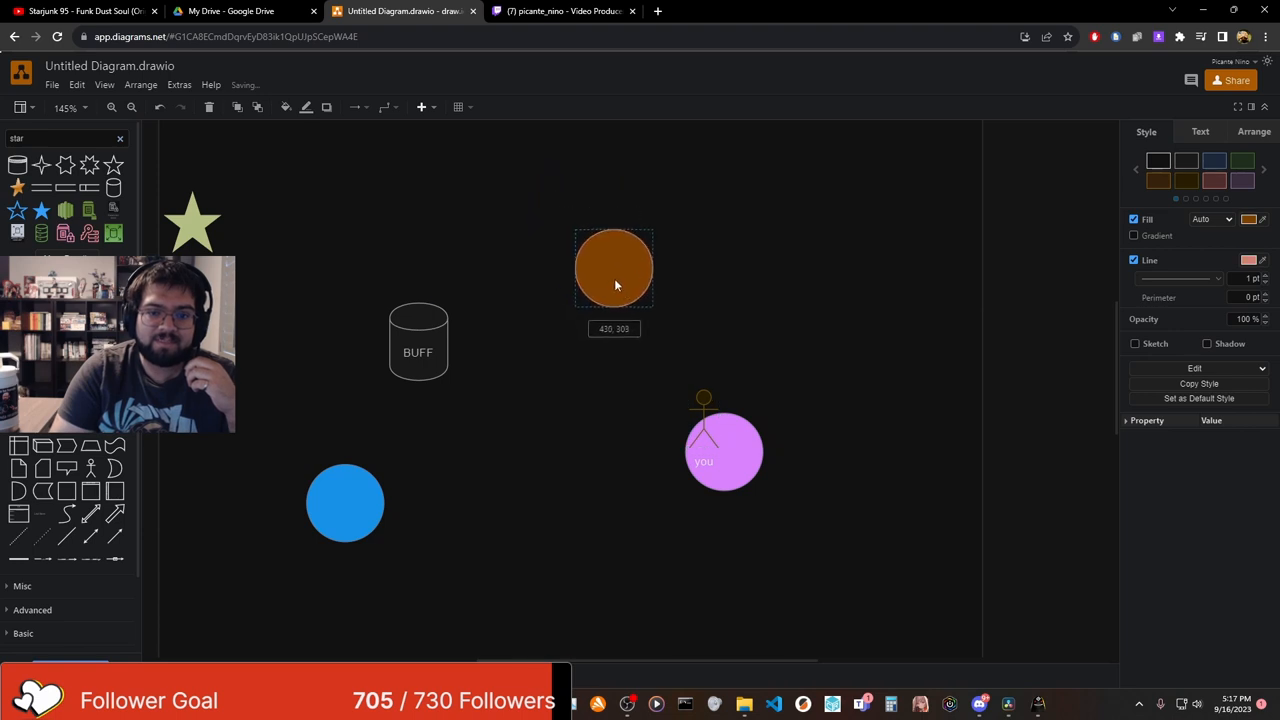
drag(613, 267, 498, 194)
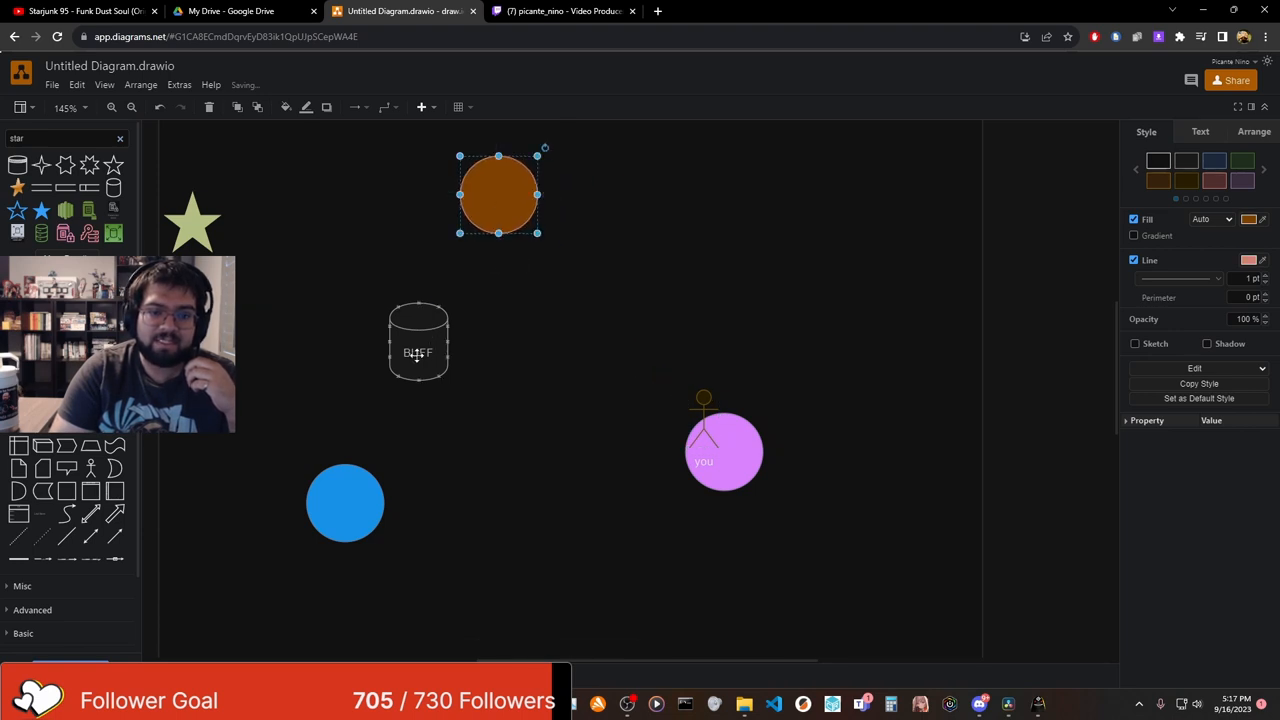
drag(418, 343, 597, 305)
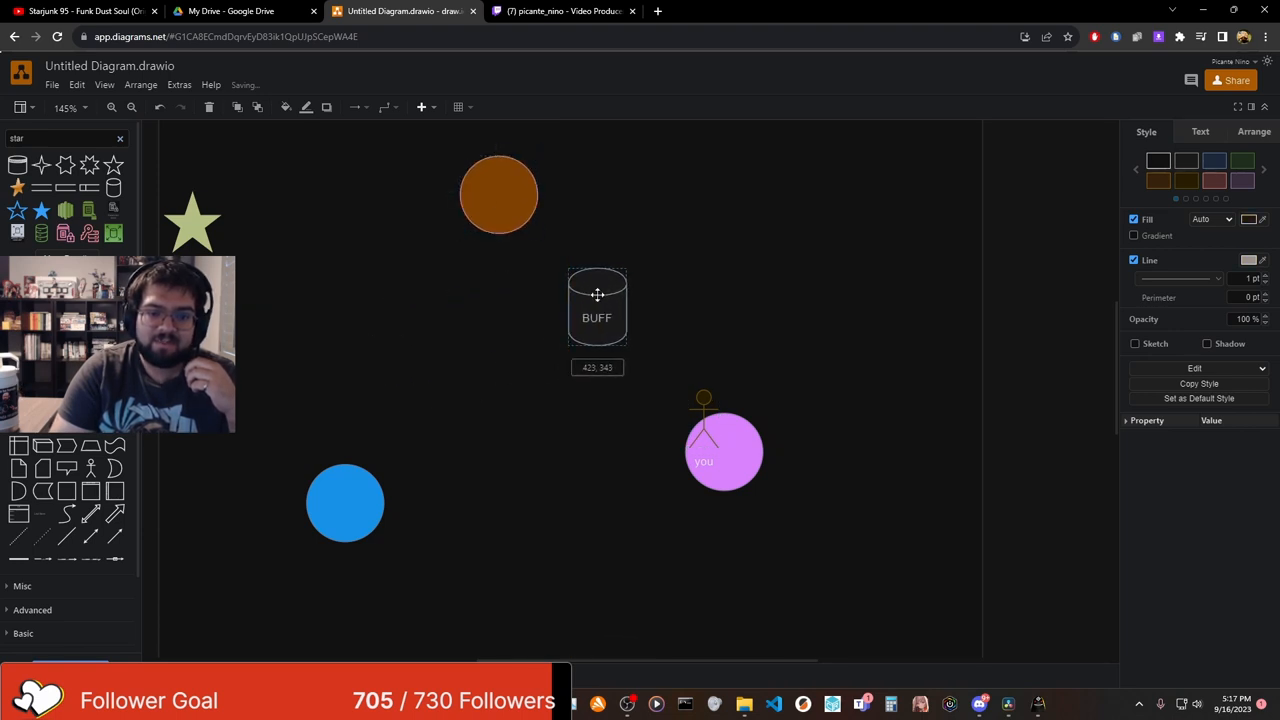
click(597, 305)
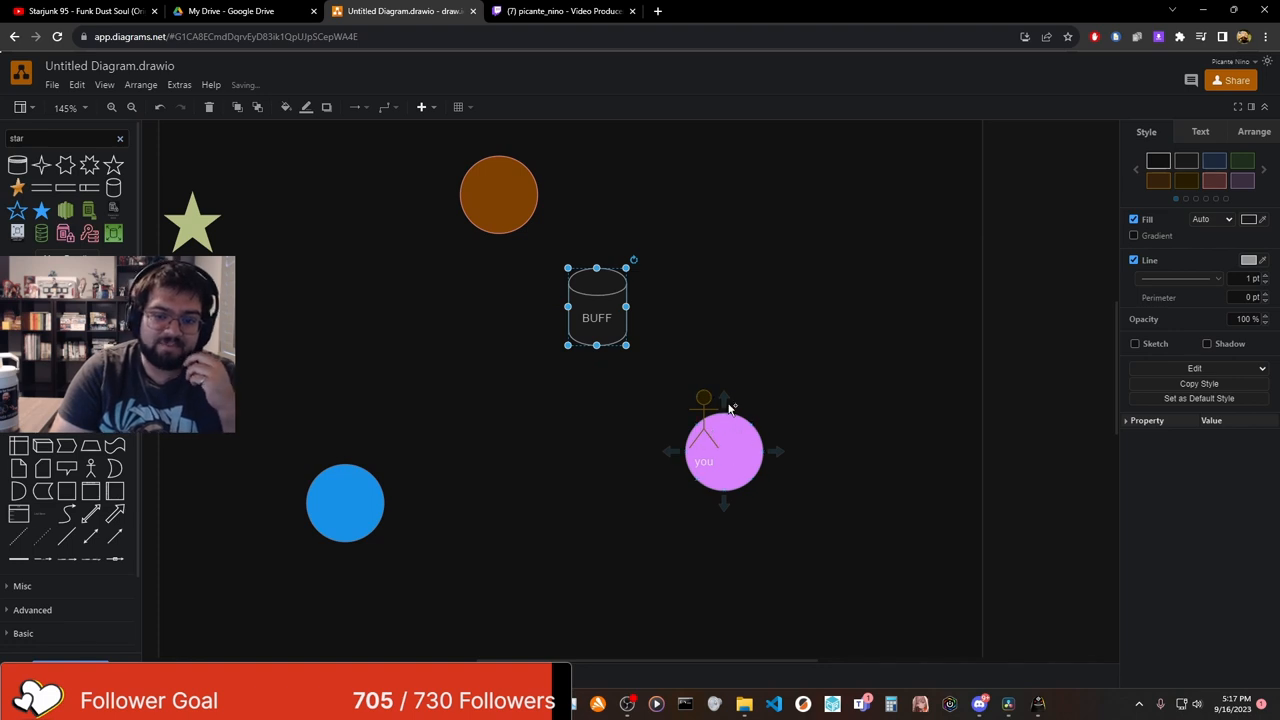
click(192, 220)
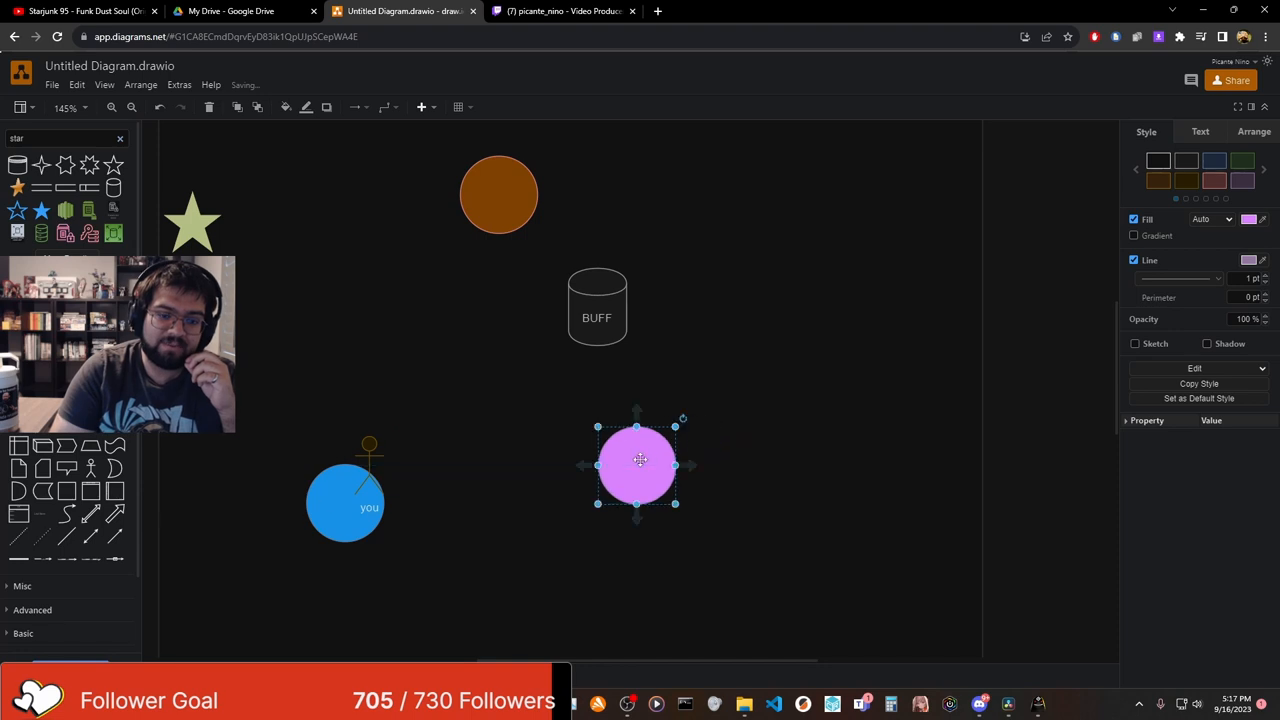
Step: Shift the pink circle right and drop the BUFF cylinder between the circles
drag(637, 465, 755, 468)
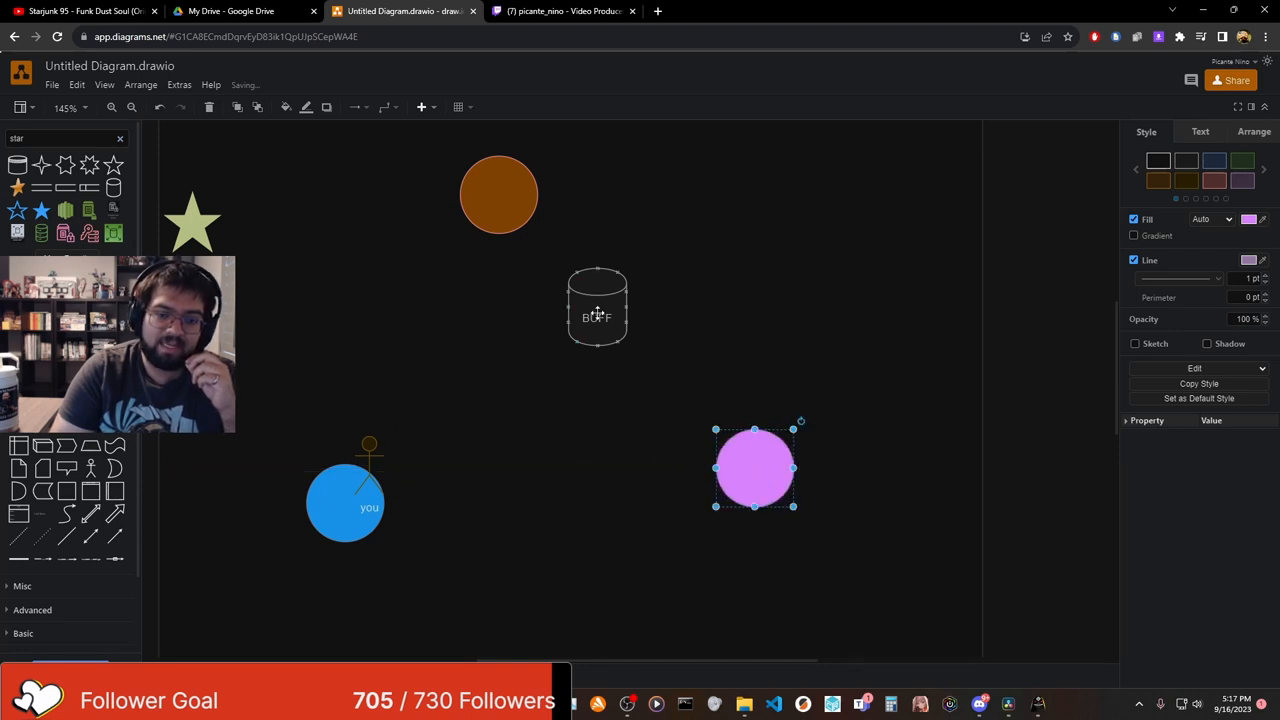
drag(597, 307, 565, 485)
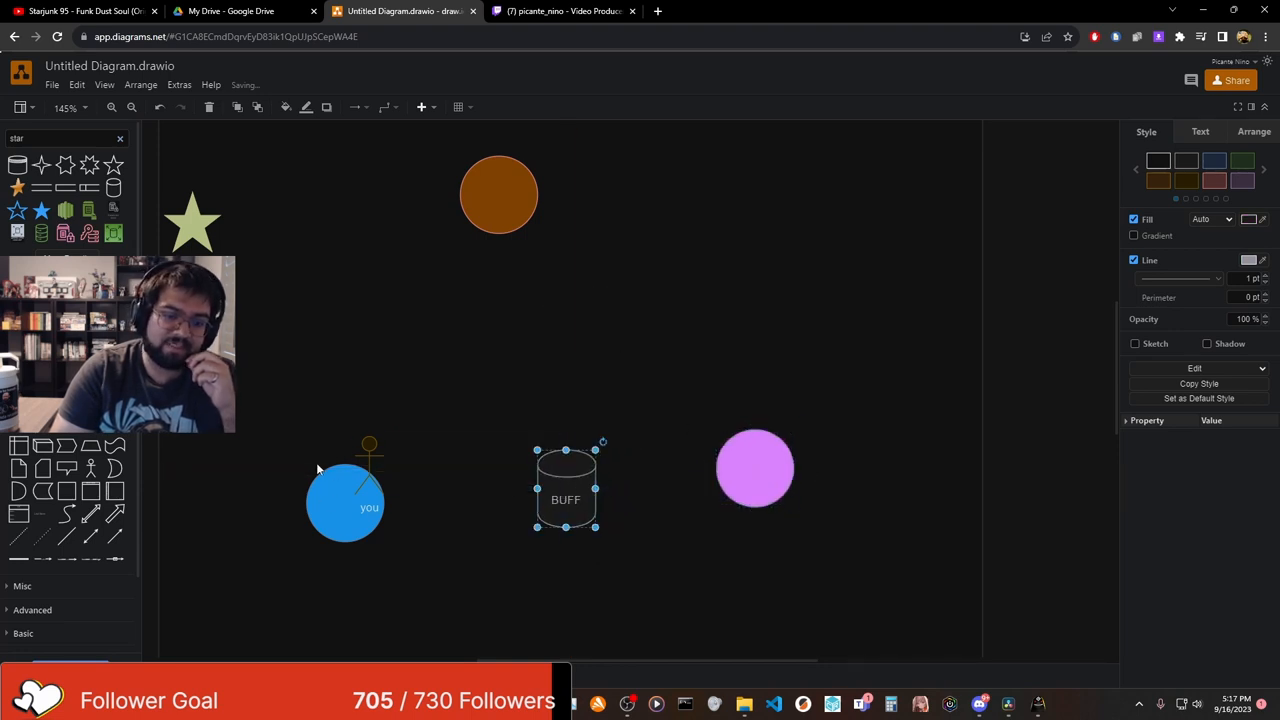
click(345, 505)
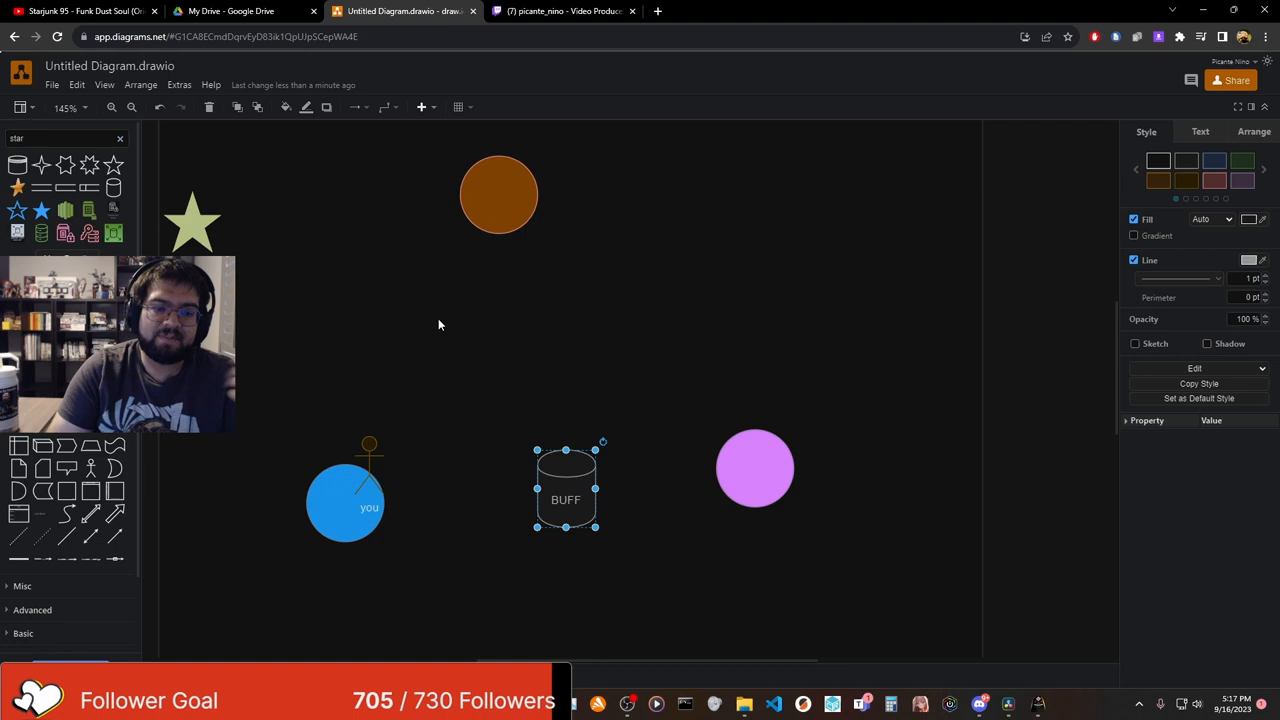
mouse_move(370, 453)
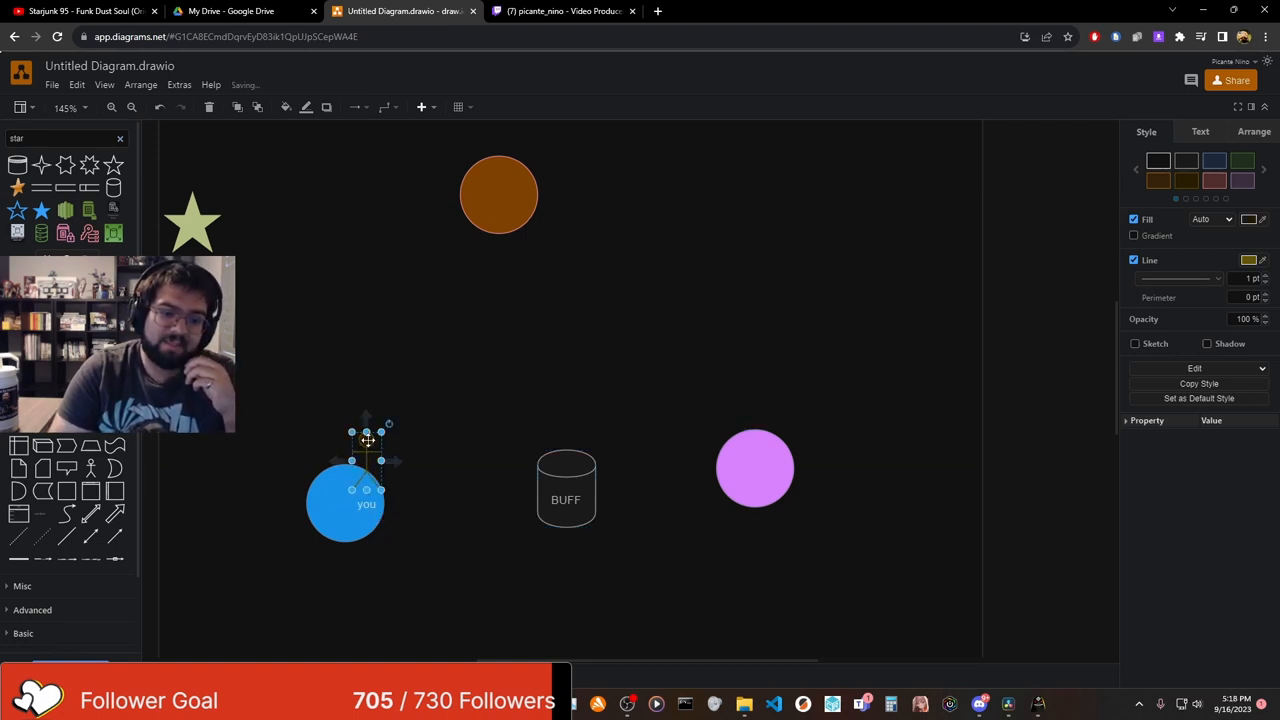
Step: Put the 'you' figure on the orange circle and the BUFF cylinder above the blue circle
drag(366, 470, 482, 215)
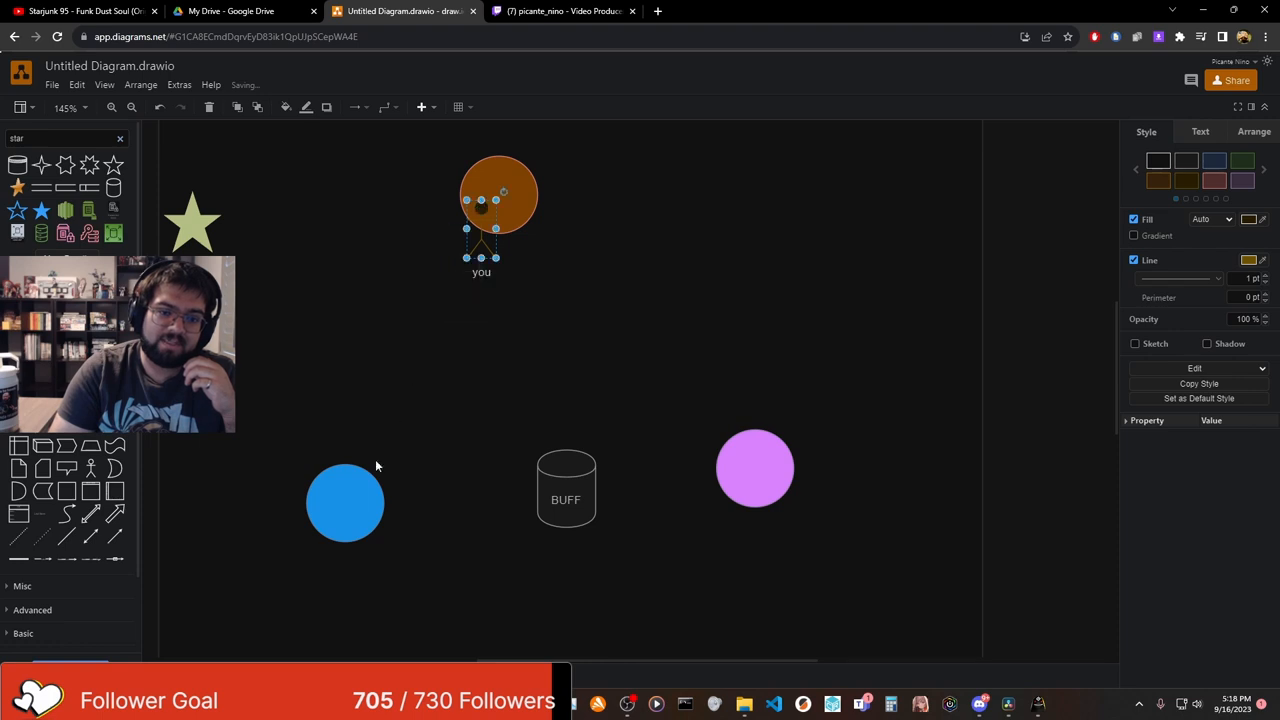
click(345, 502)
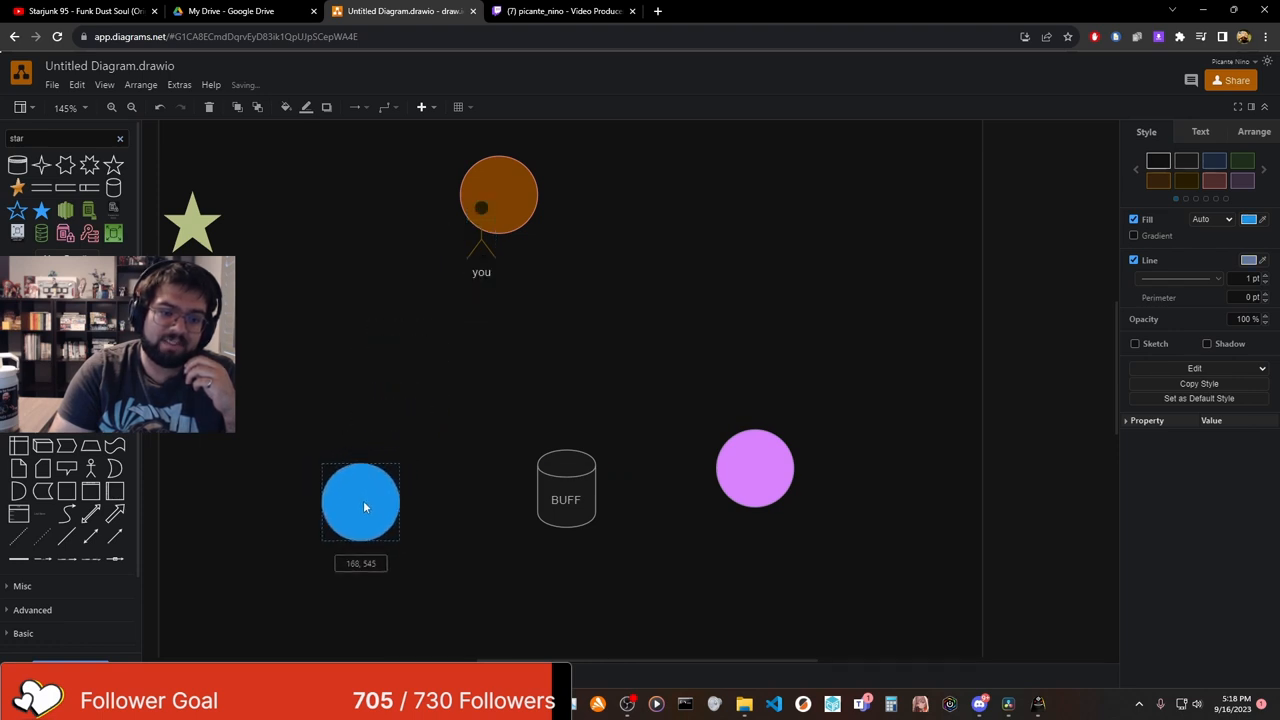
drag(566, 490, 414, 360)
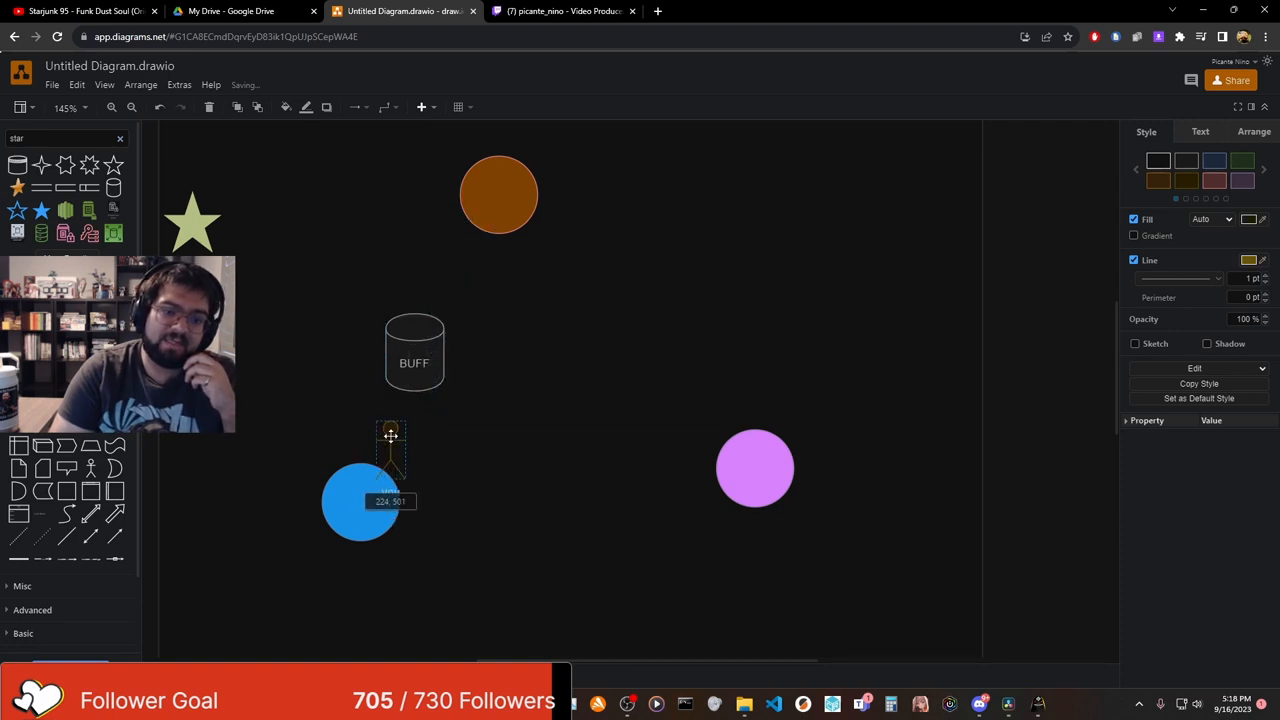
drag(414, 350, 388, 445)
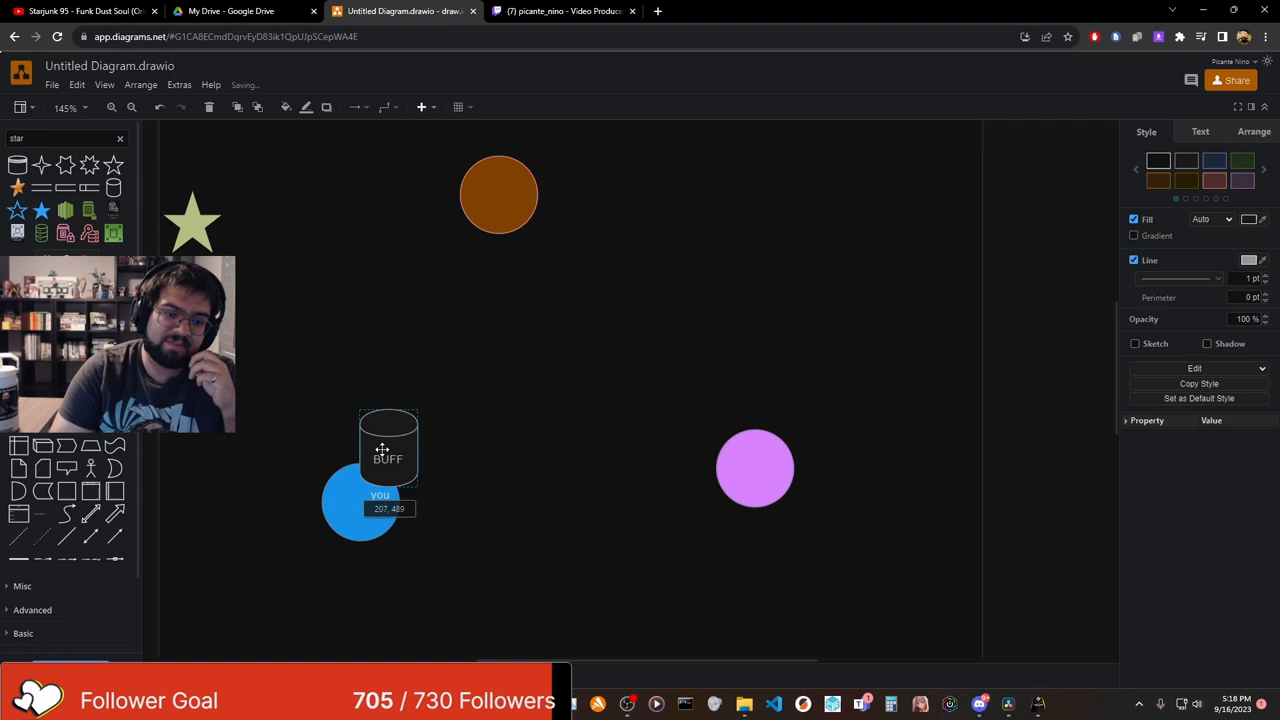
drag(388, 448, 388, 333)
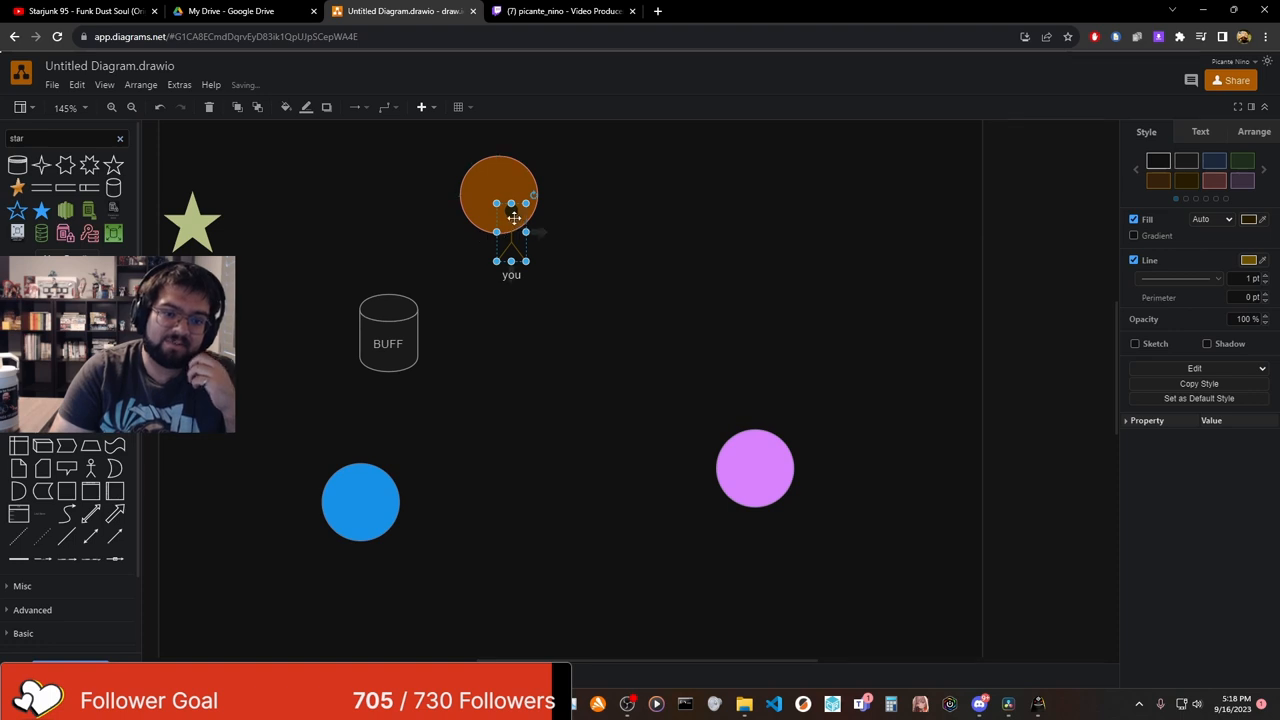
Step: Move the 'you' figure, then shift the orange circle toward centre and the pink circle down
drag(500, 200, 517, 220)
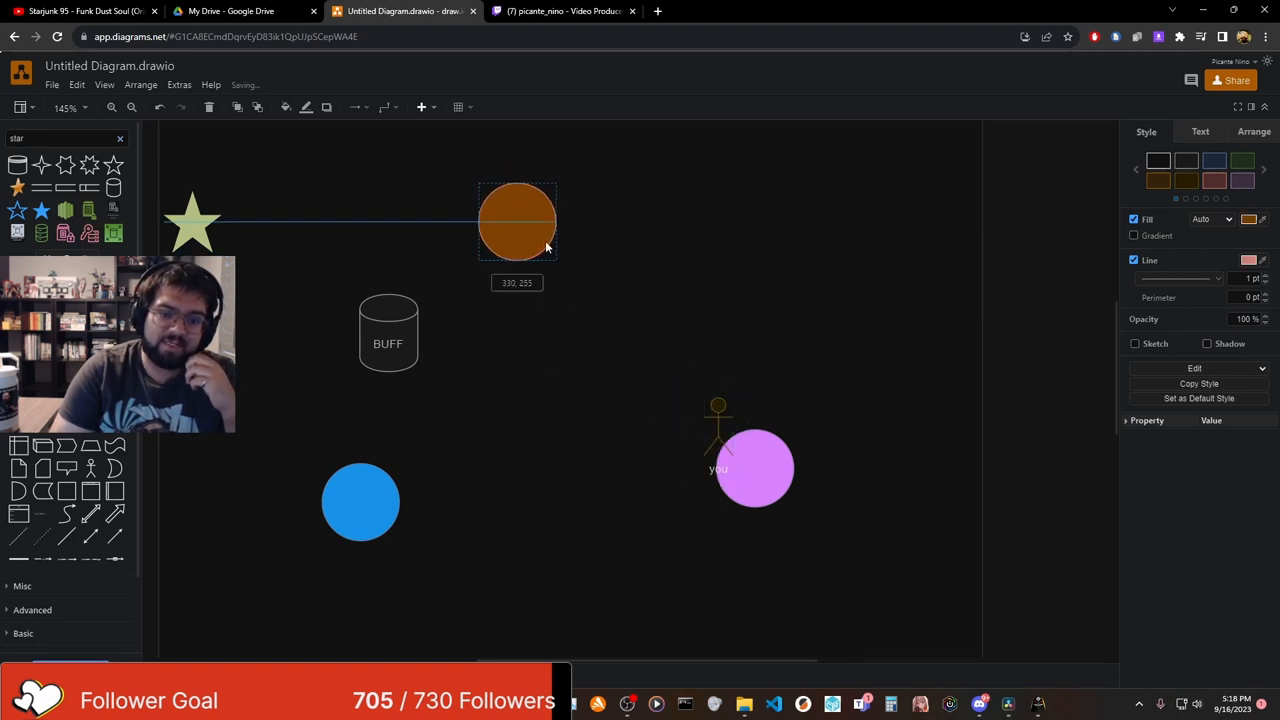
drag(388, 333, 635, 343)
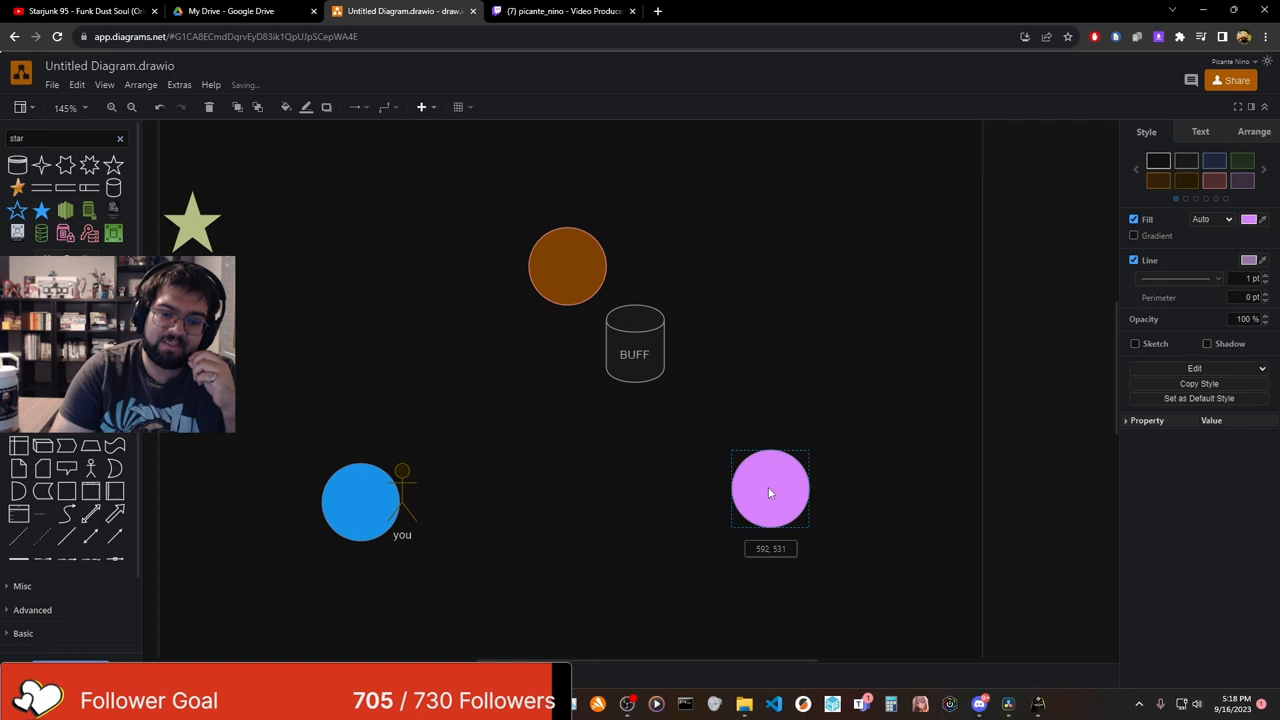
drag(635, 344, 520, 500)
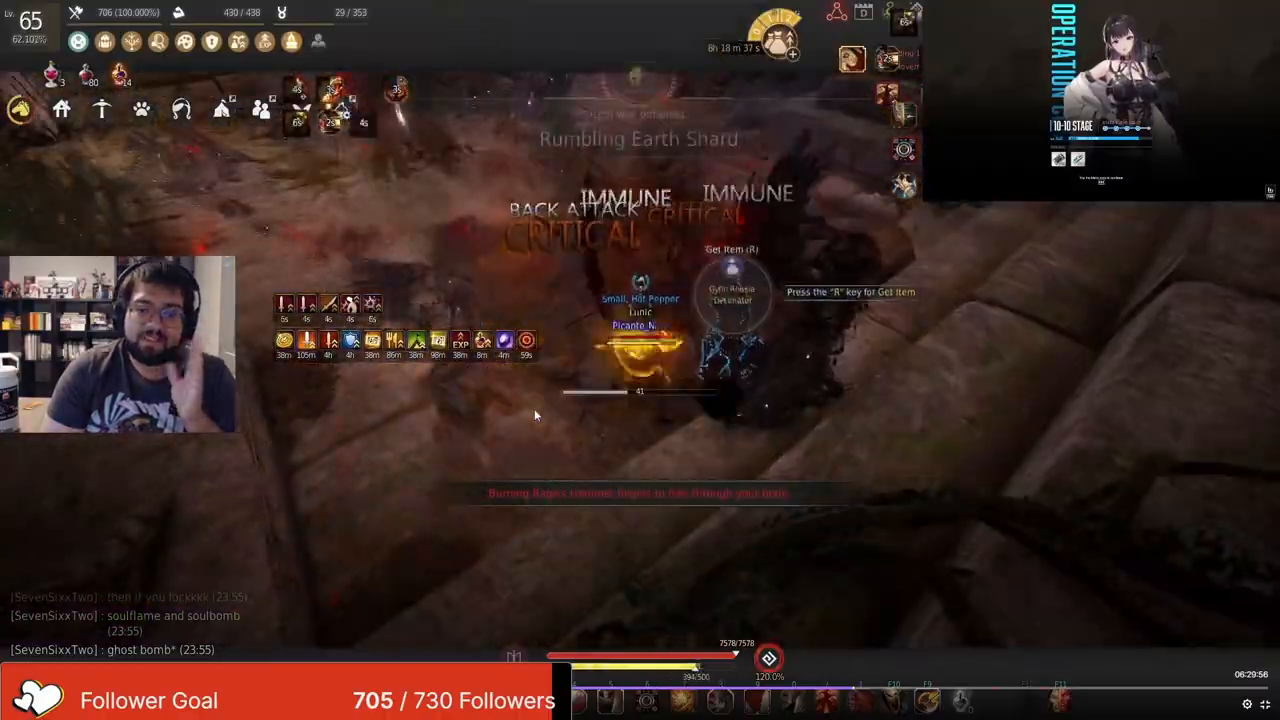
Step: Loot the dropped item and talk to the Scholar to complete Chaos From Below
key(r)
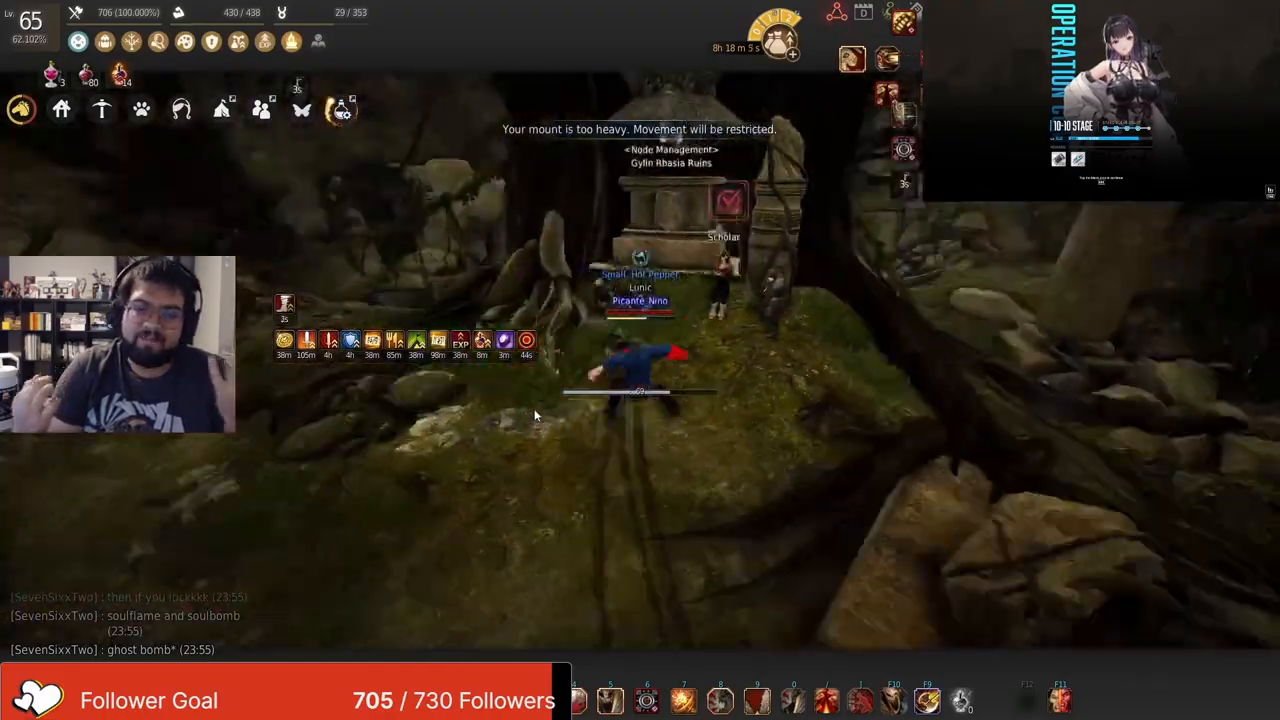
click(723, 220)
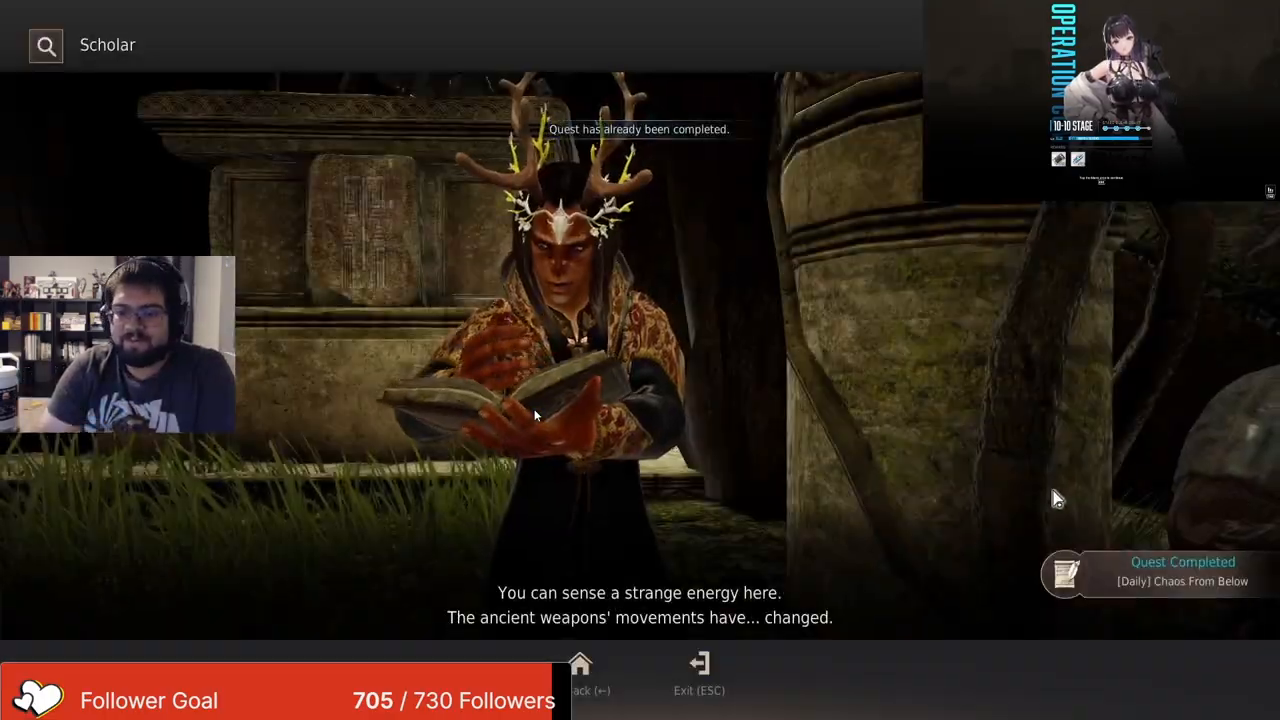